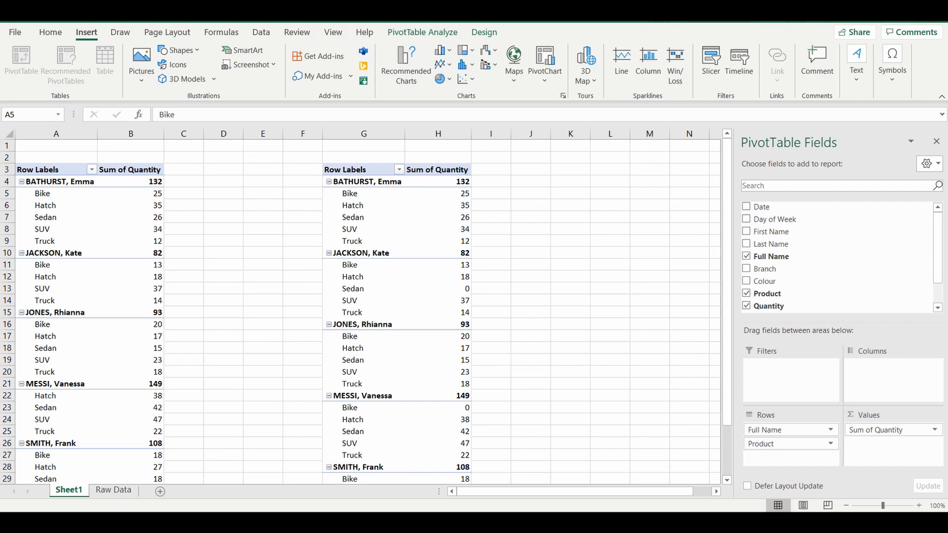
pyautogui.moveTo(135, 199)
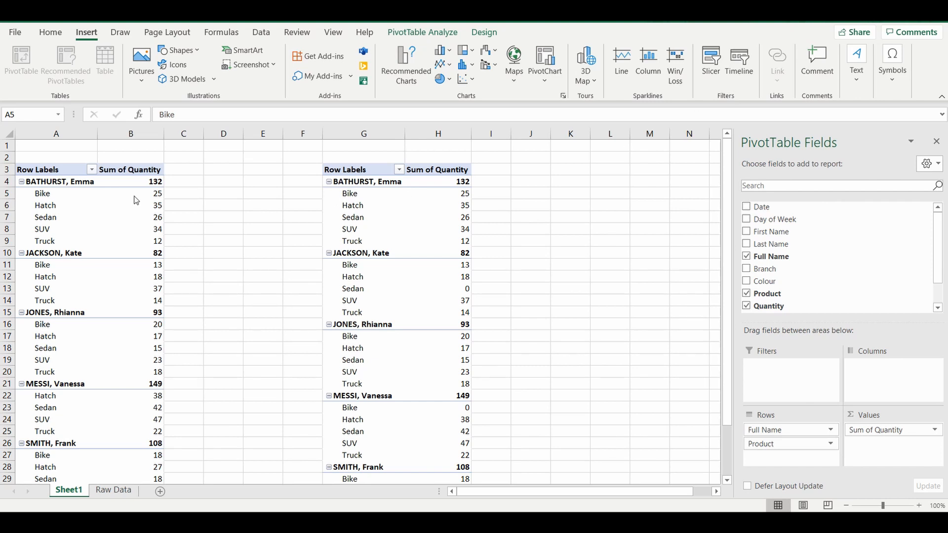
pyautogui.moveTo(59, 266)
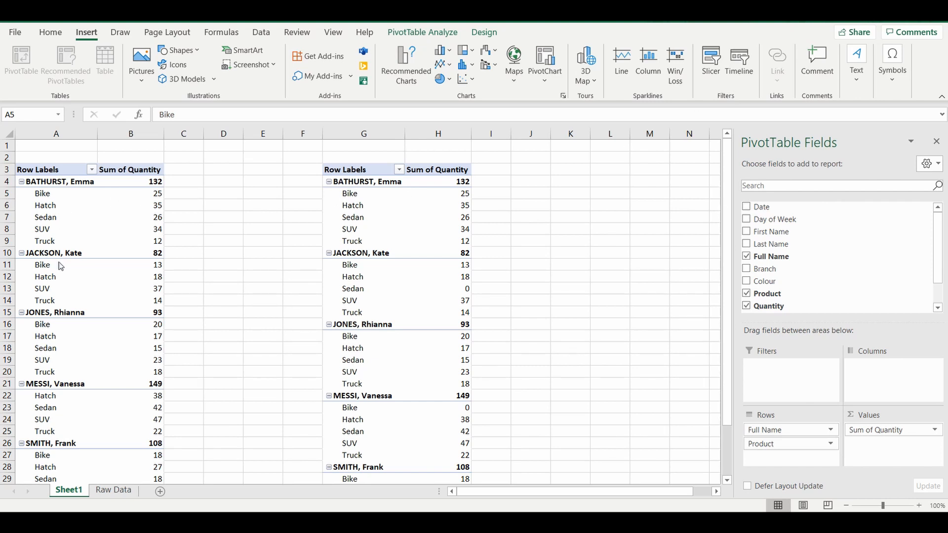
pyautogui.moveTo(64, 289)
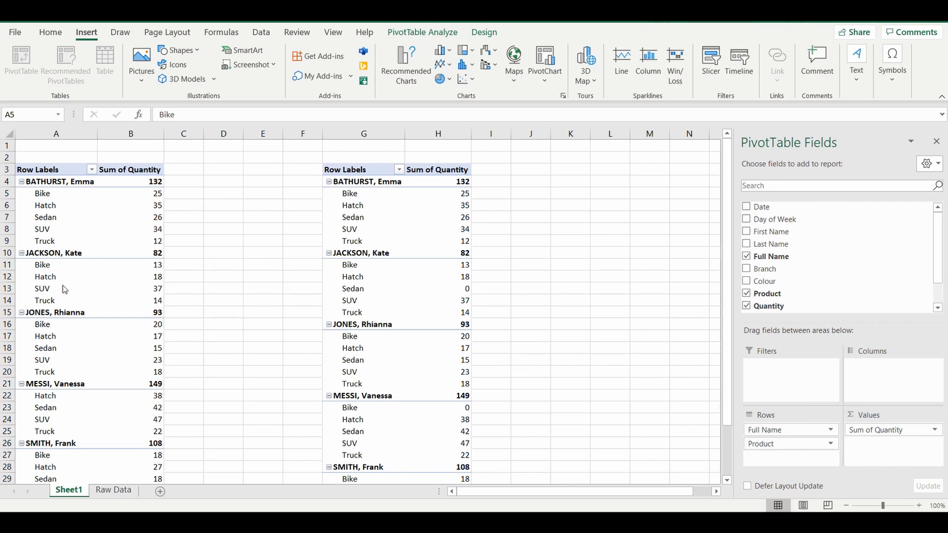
pyautogui.moveTo(112, 272)
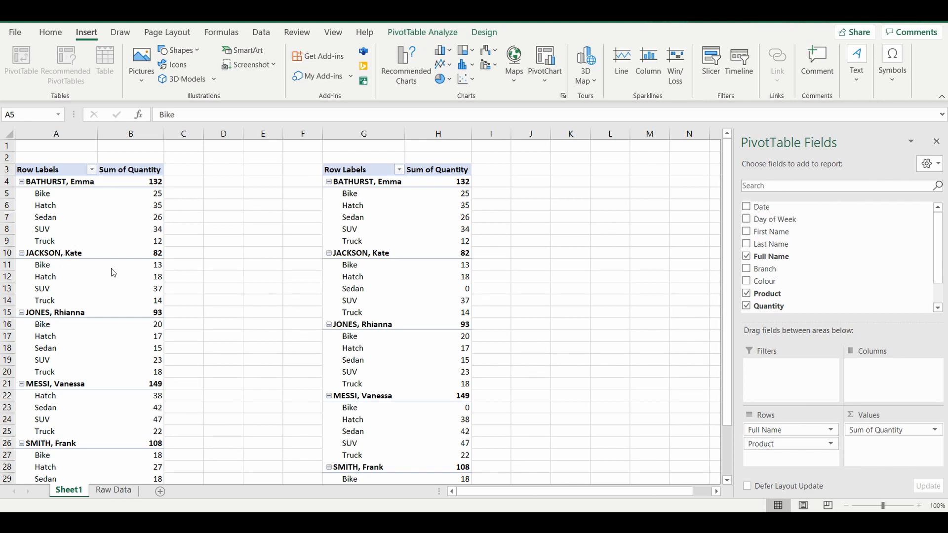
pyautogui.moveTo(170, 278)
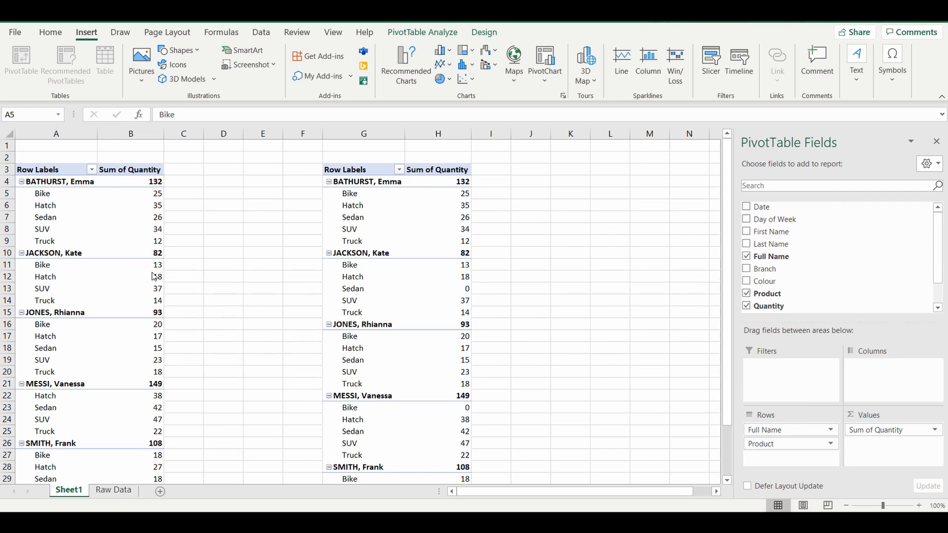
pyautogui.moveTo(158, 286)
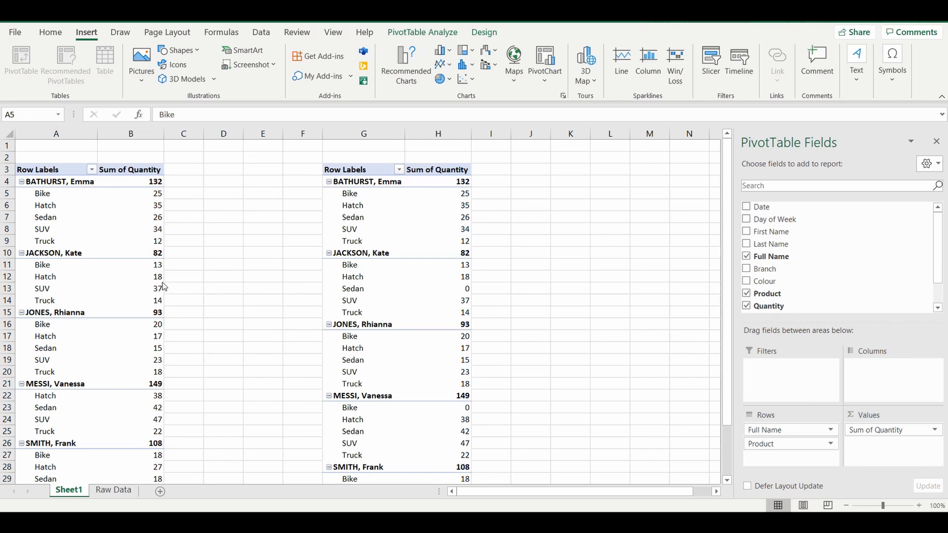
pyautogui.moveTo(34, 184)
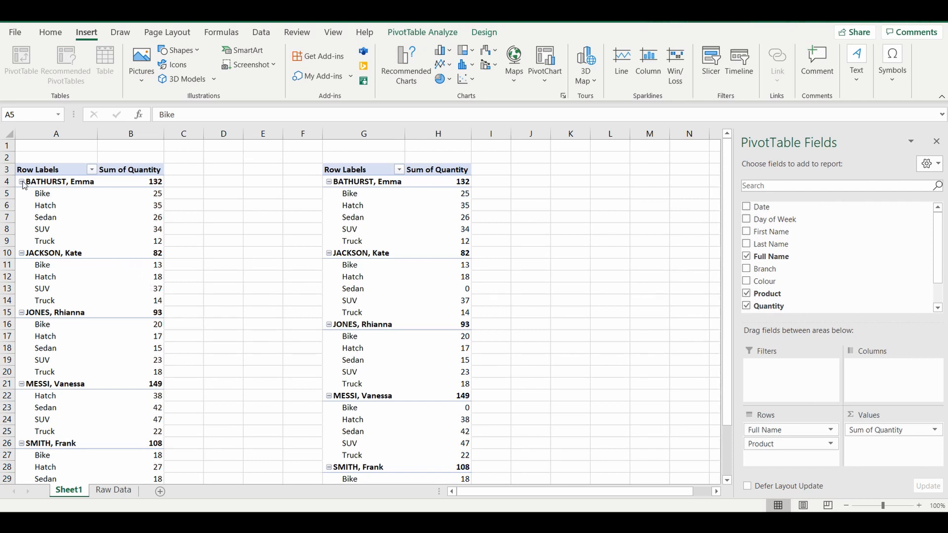
pyautogui.moveTo(789, 436)
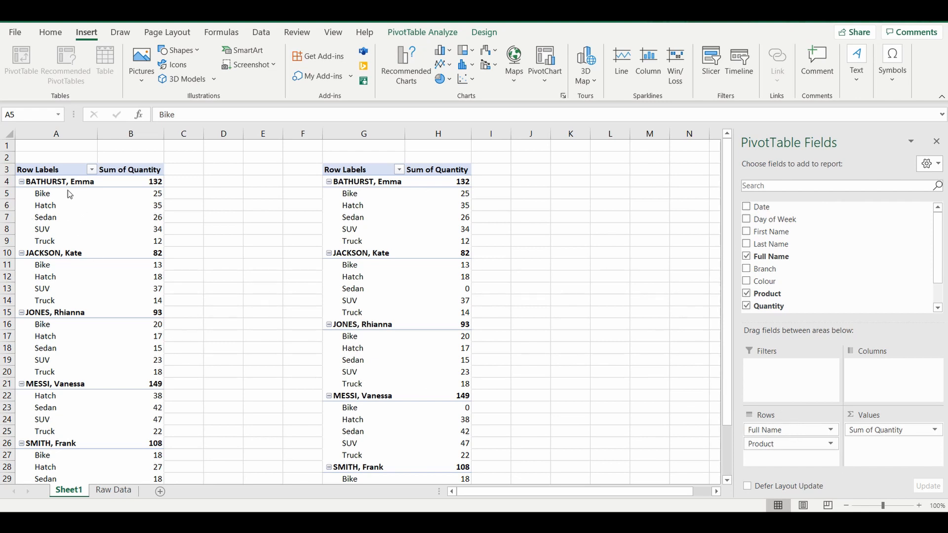
pyautogui.moveTo(53, 199)
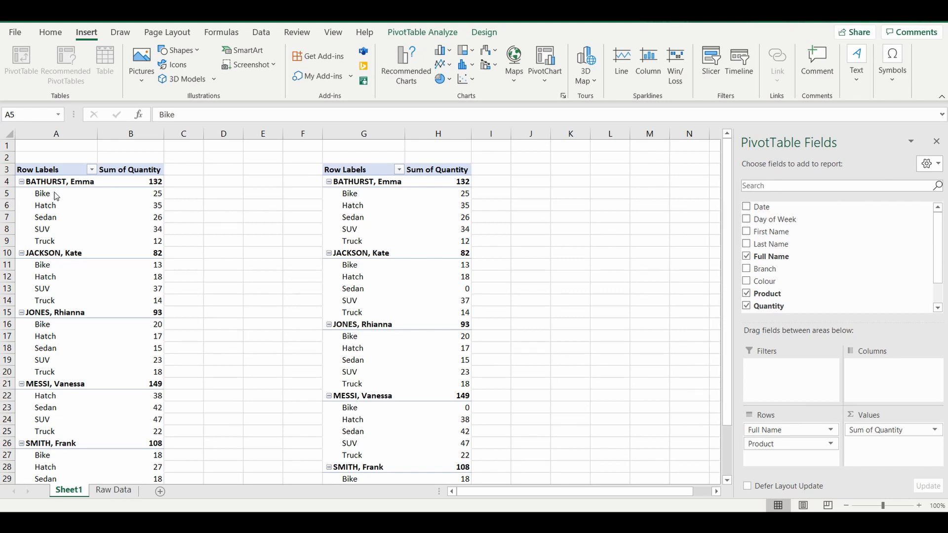
pyautogui.moveTo(54, 220)
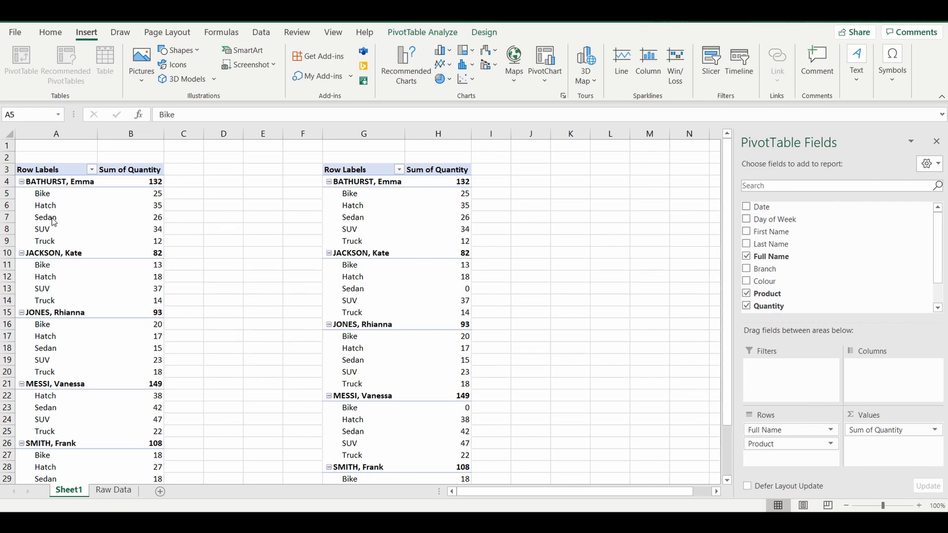
pyautogui.moveTo(125, 207)
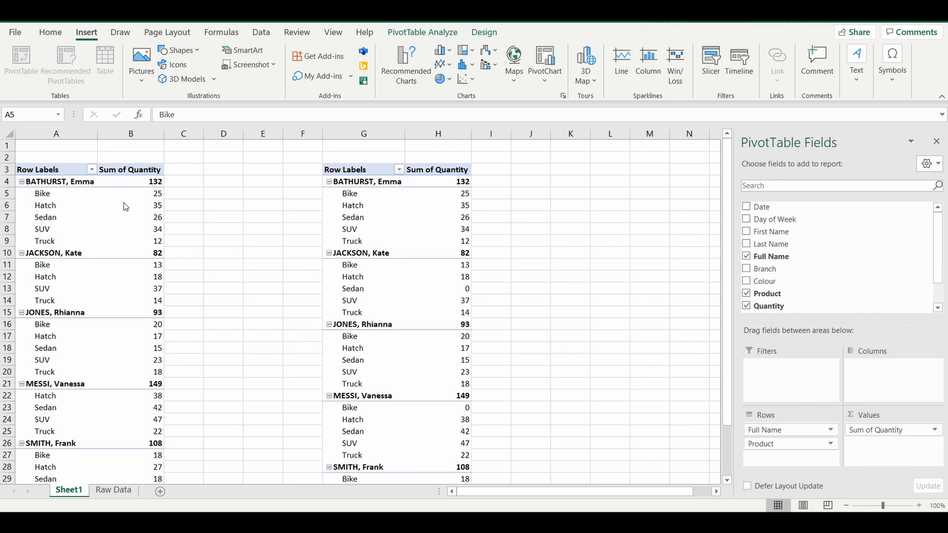
pyautogui.moveTo(122, 231)
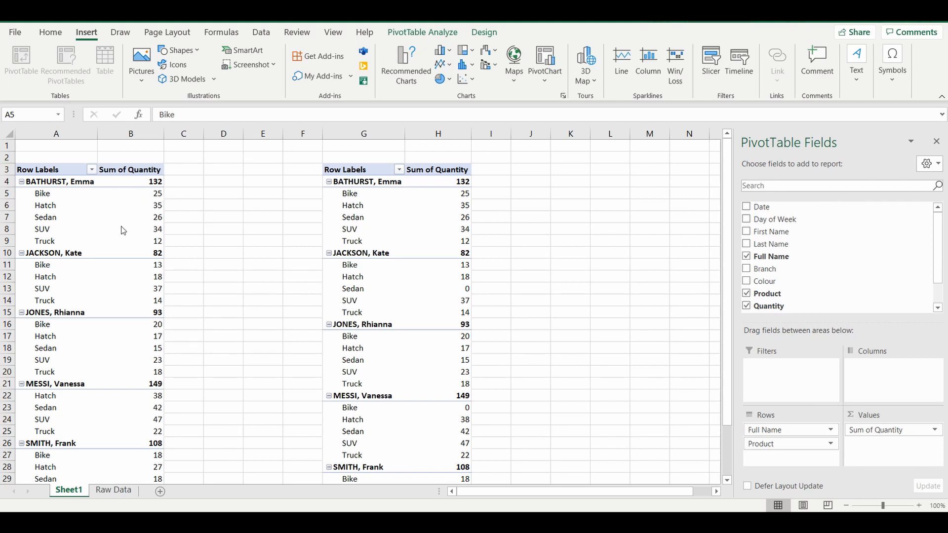
pyautogui.moveTo(42, 263)
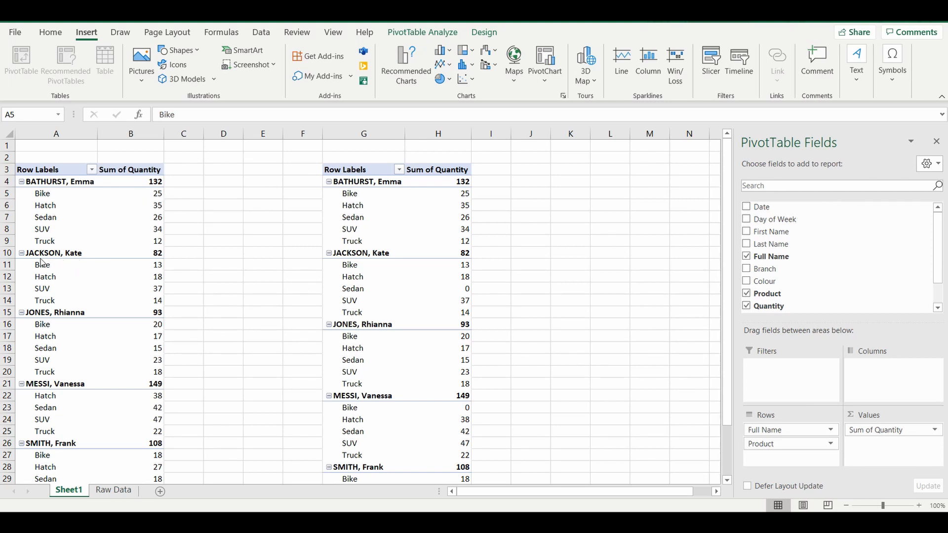
pyautogui.moveTo(68, 273)
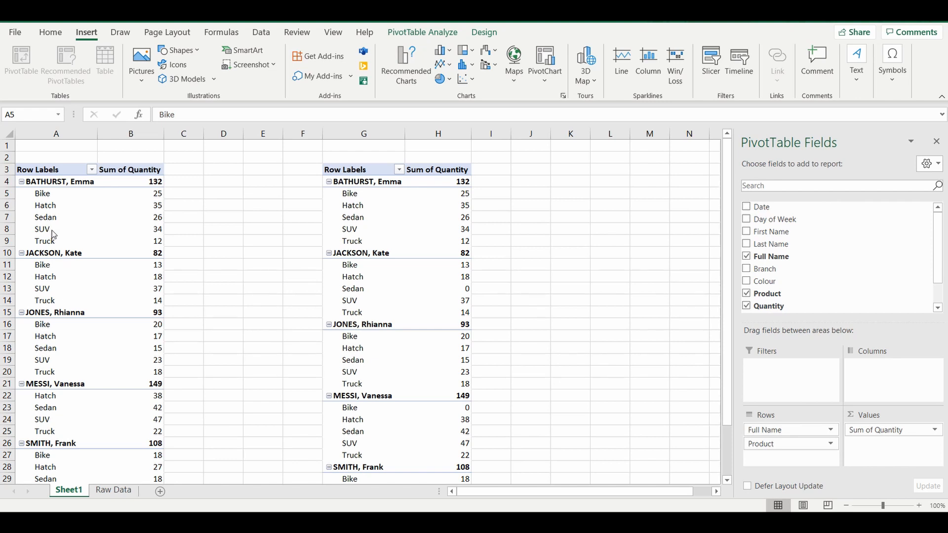
pyautogui.moveTo(79, 287)
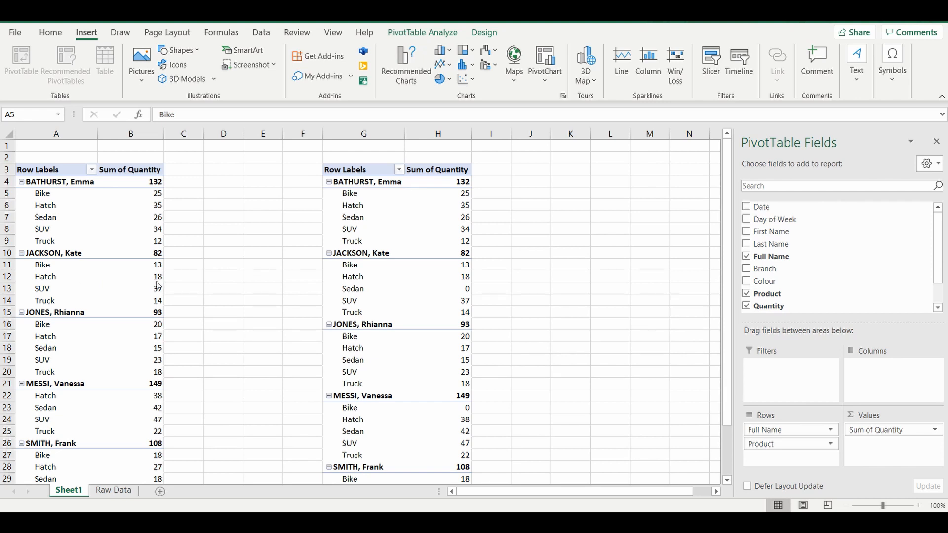
pyautogui.moveTo(102, 199)
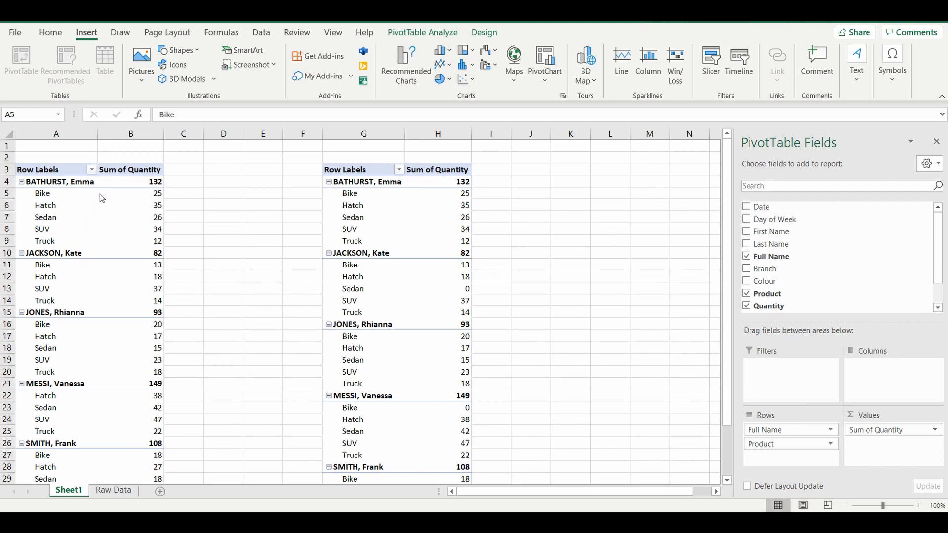
pyautogui.moveTo(91, 174)
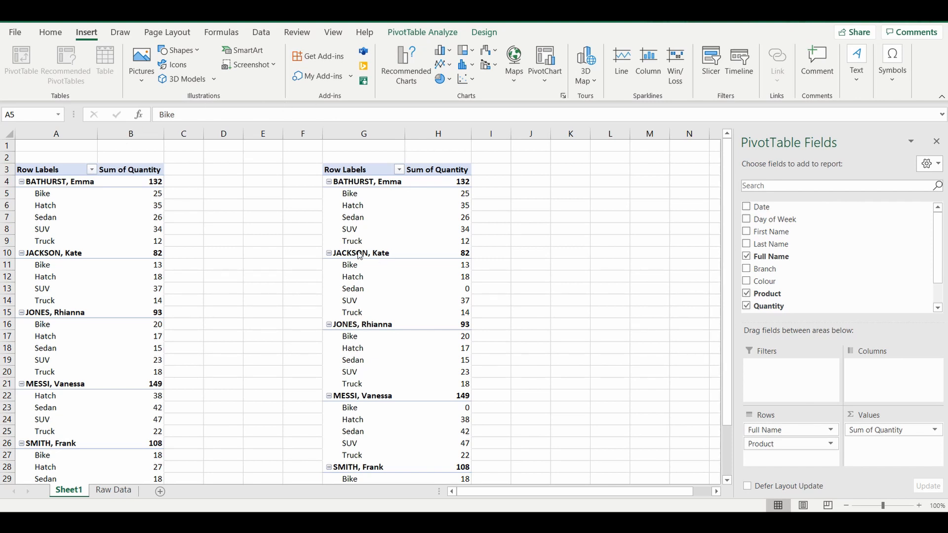
pyautogui.moveTo(363, 323)
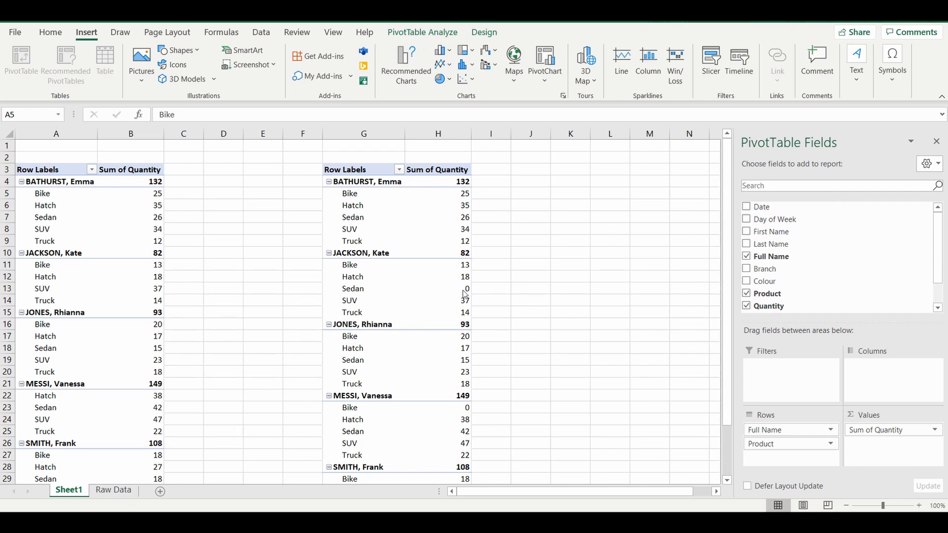
pyautogui.moveTo(450, 296)
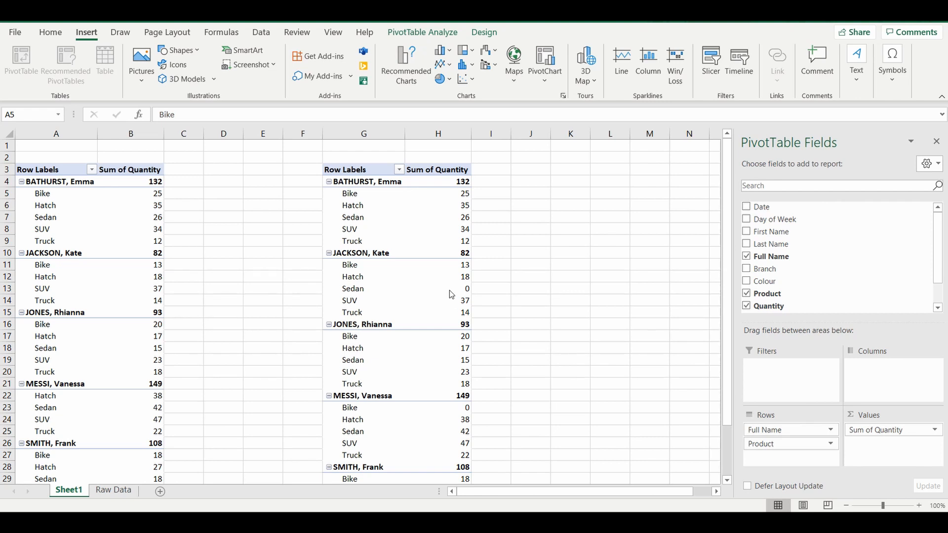
pyautogui.moveTo(221, 141)
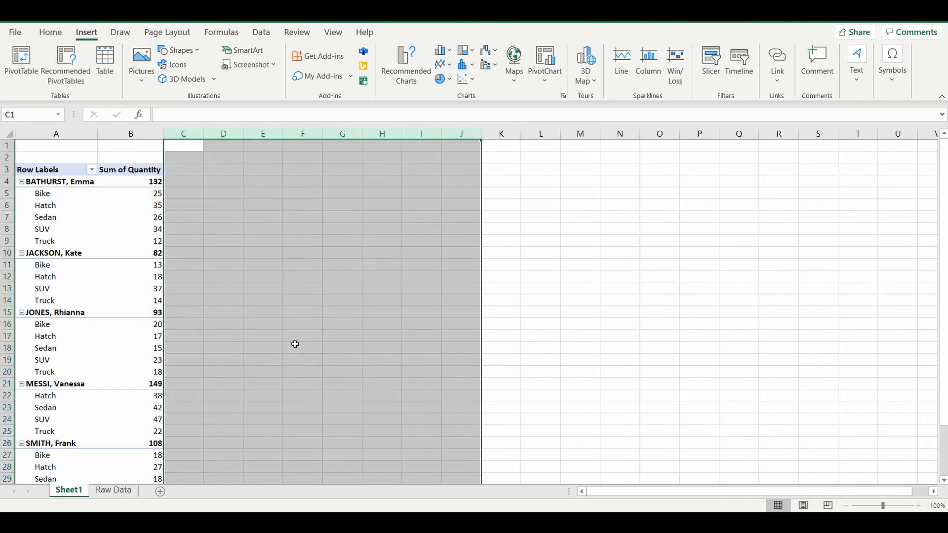
# Delete columns C:J holding the second PivotTable, then select a Product item
pyautogui.click(45, 205)
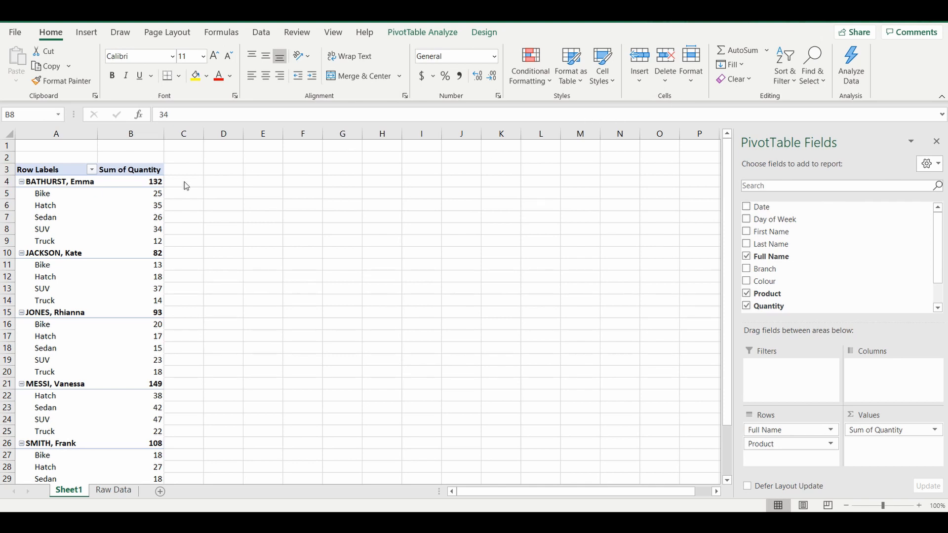
pyautogui.moveTo(127, 223)
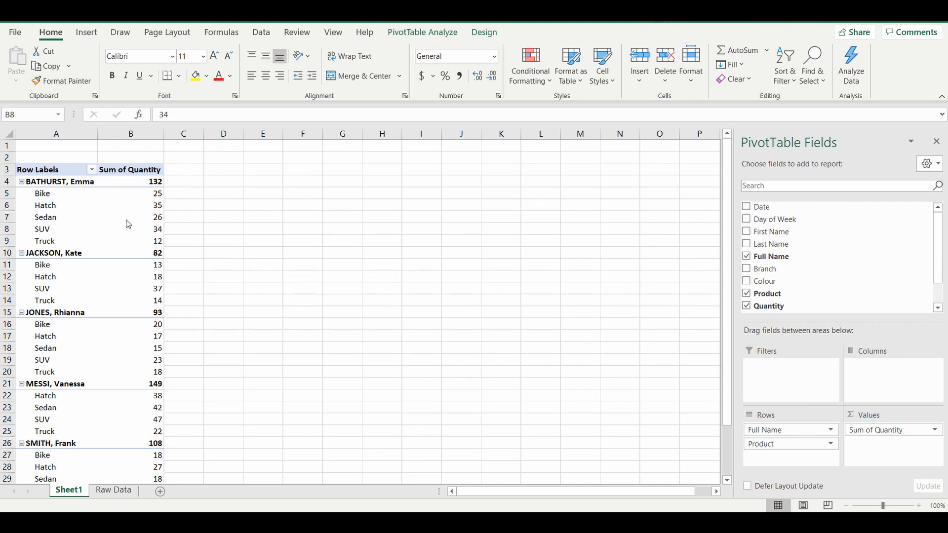
pyautogui.click(46, 218)
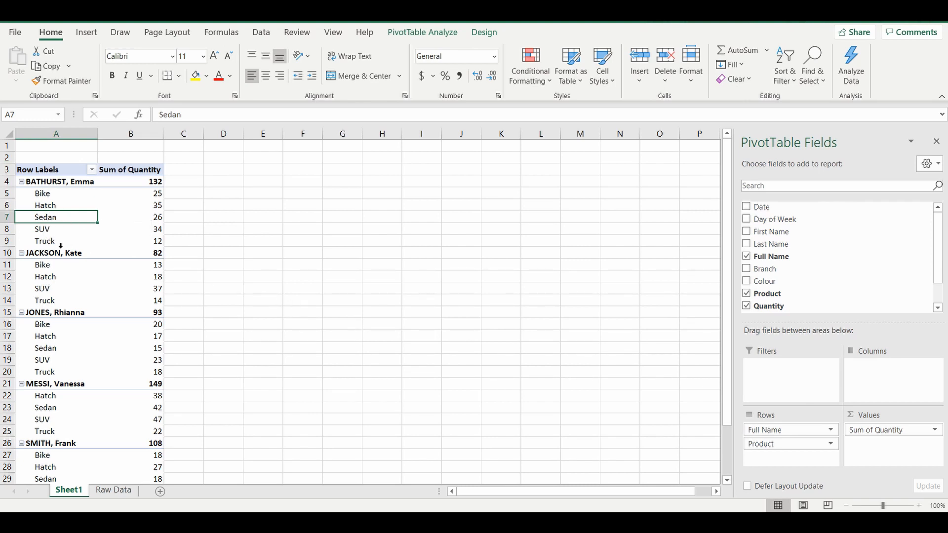
pyautogui.moveTo(46, 218)
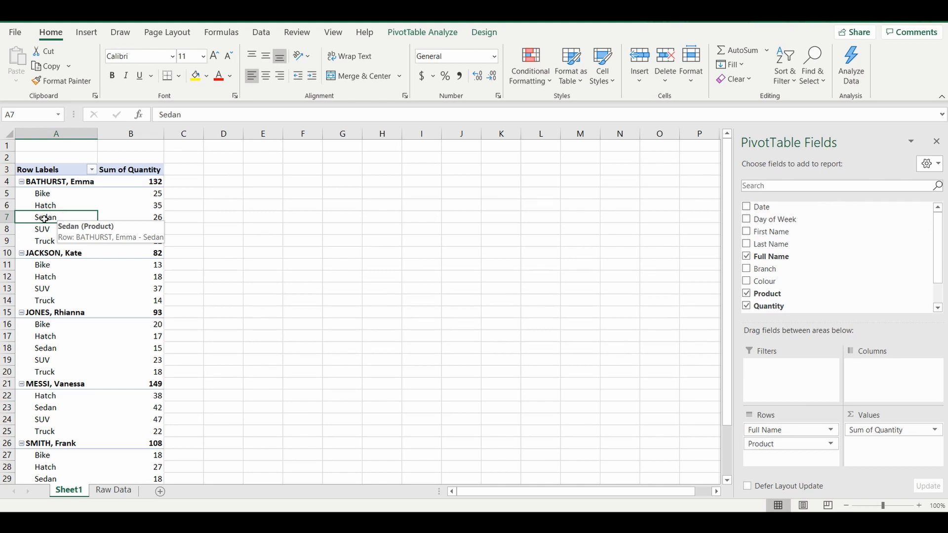
# Open Field Settings for the Product field from the Sedan label's context menu
pyautogui.rightClick(44, 217)
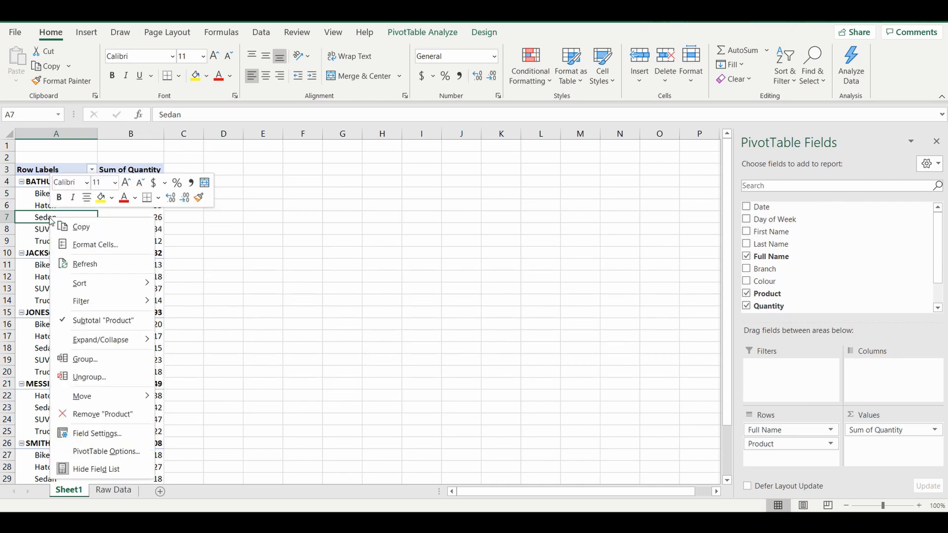
pyautogui.moveTo(89, 377)
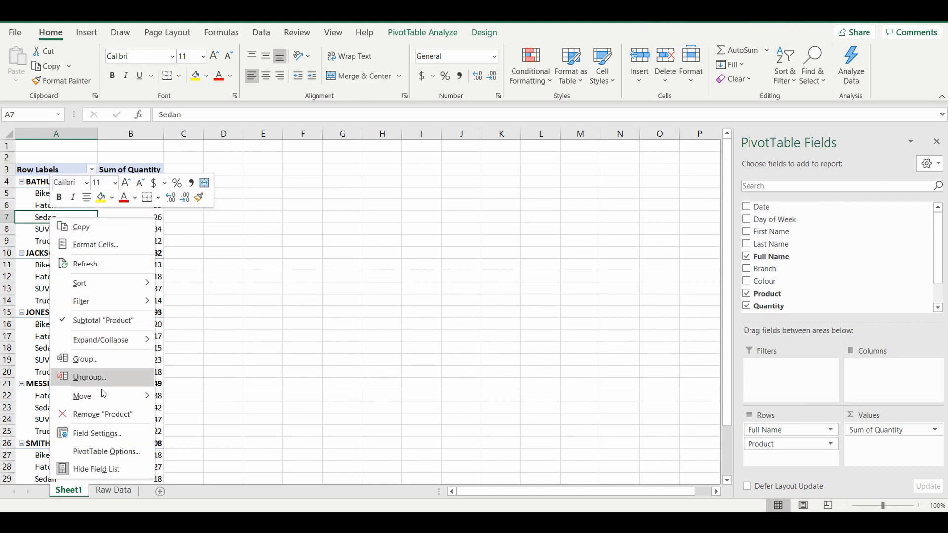
pyautogui.click(96, 433)
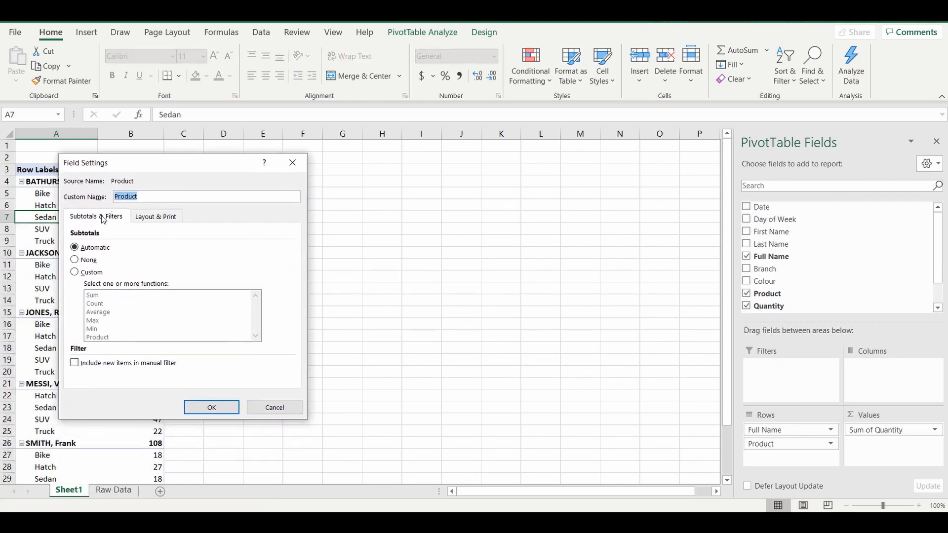
pyautogui.moveTo(151, 220)
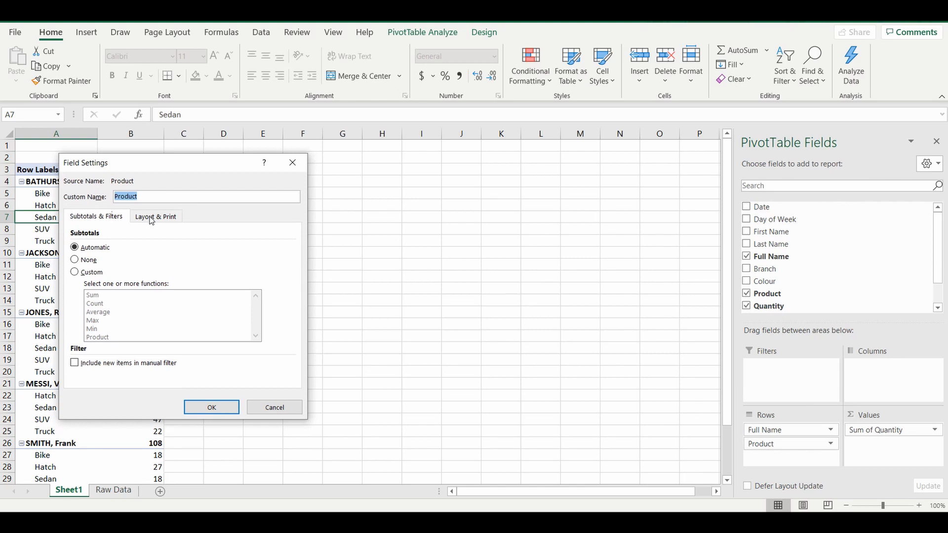
# Enable 'Show items with no data' on the Product field's Layout & Print tab
pyautogui.click(156, 216)
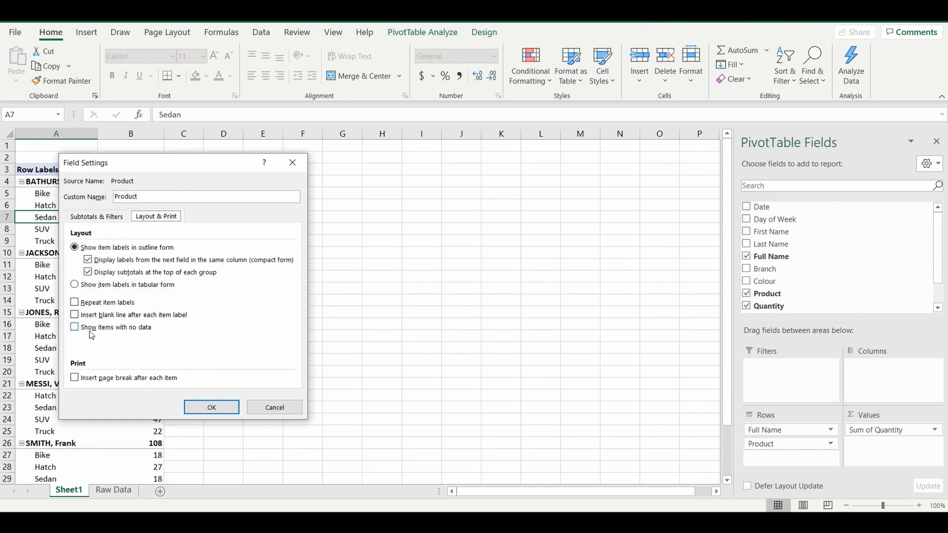
pyautogui.moveTo(153, 336)
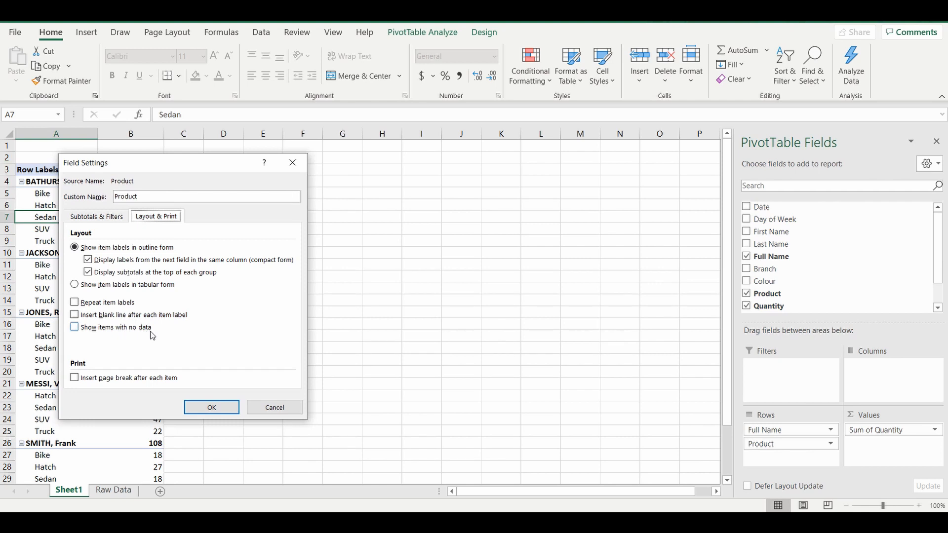
pyautogui.click(75, 327)
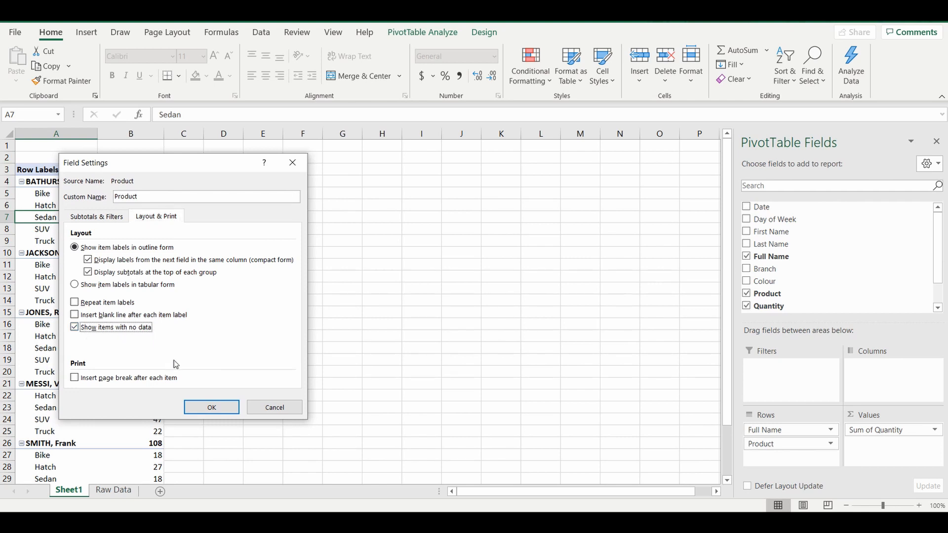
pyautogui.click(211, 407)
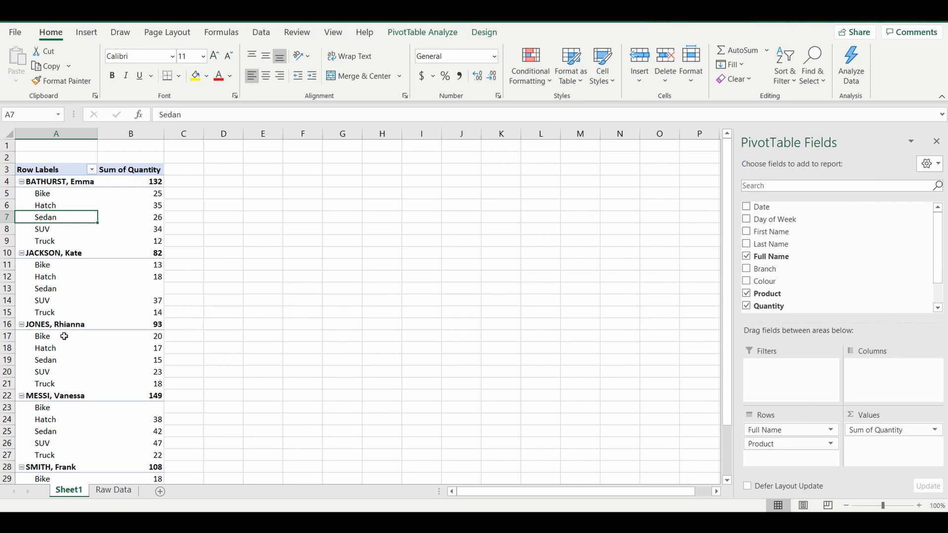
pyautogui.moveTo(53, 264)
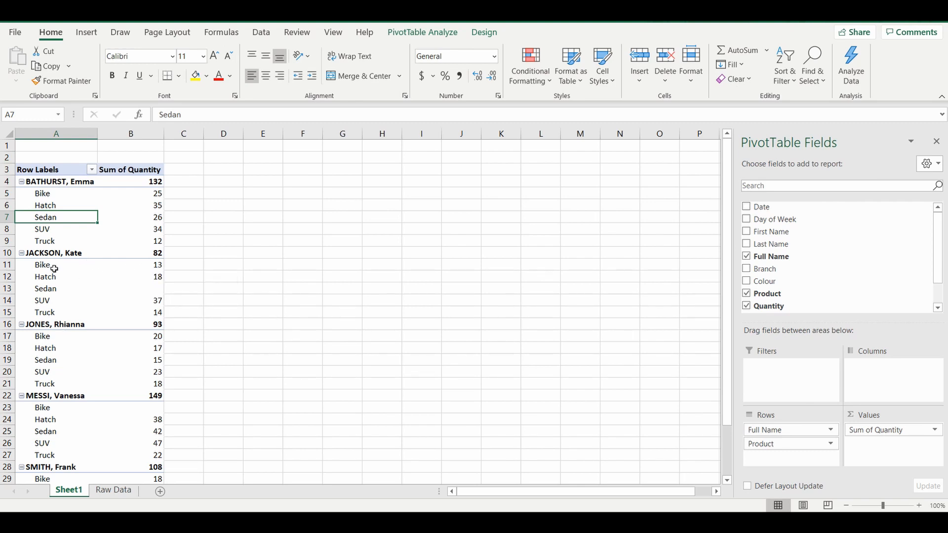
pyautogui.moveTo(50, 288)
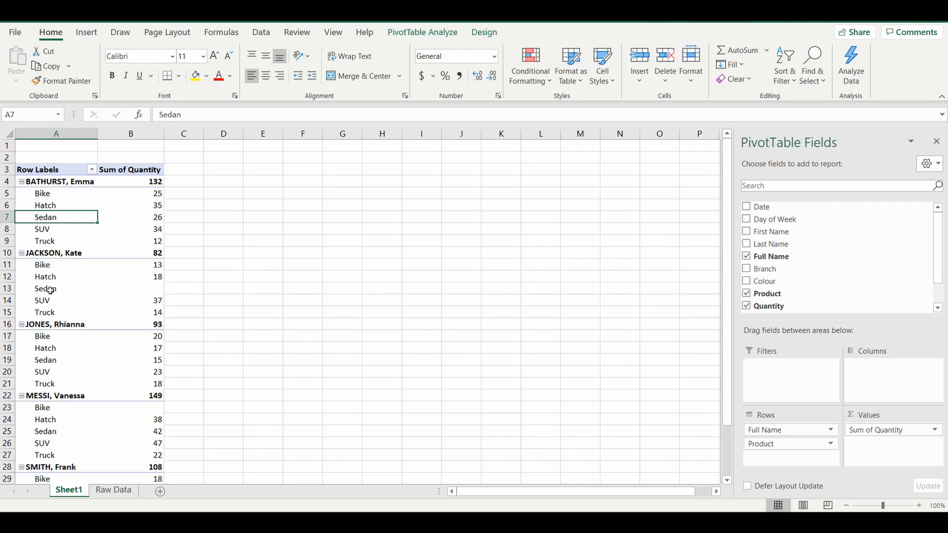
pyautogui.moveTo(156, 292)
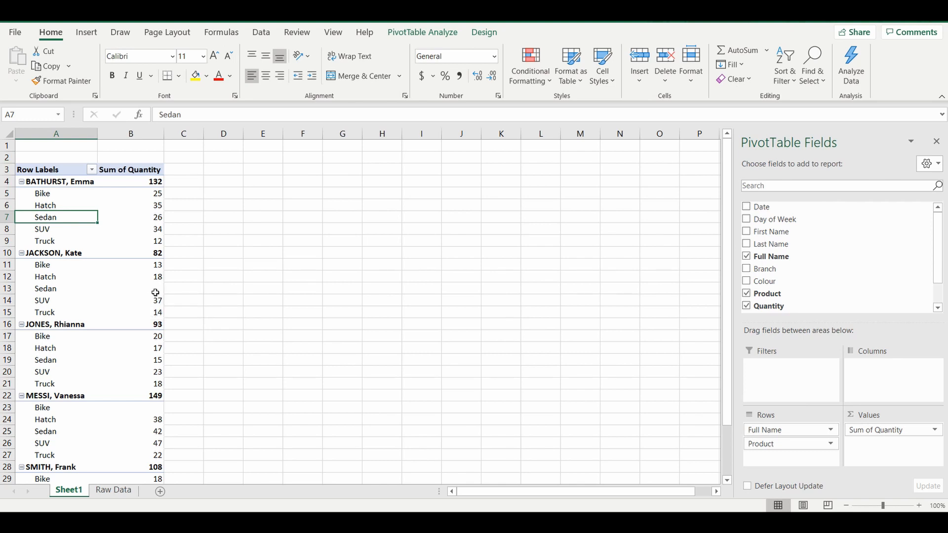
pyautogui.moveTo(54, 401)
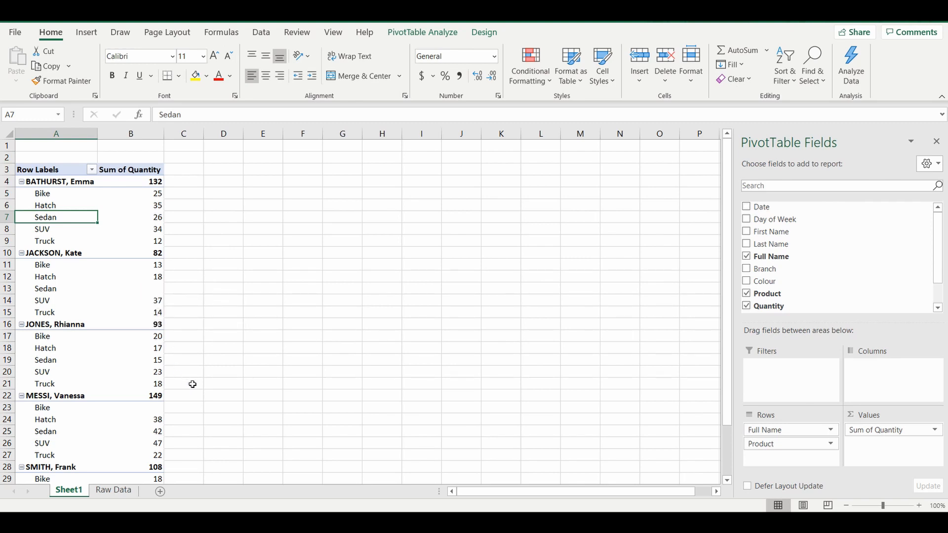
pyautogui.moveTo(143, 218)
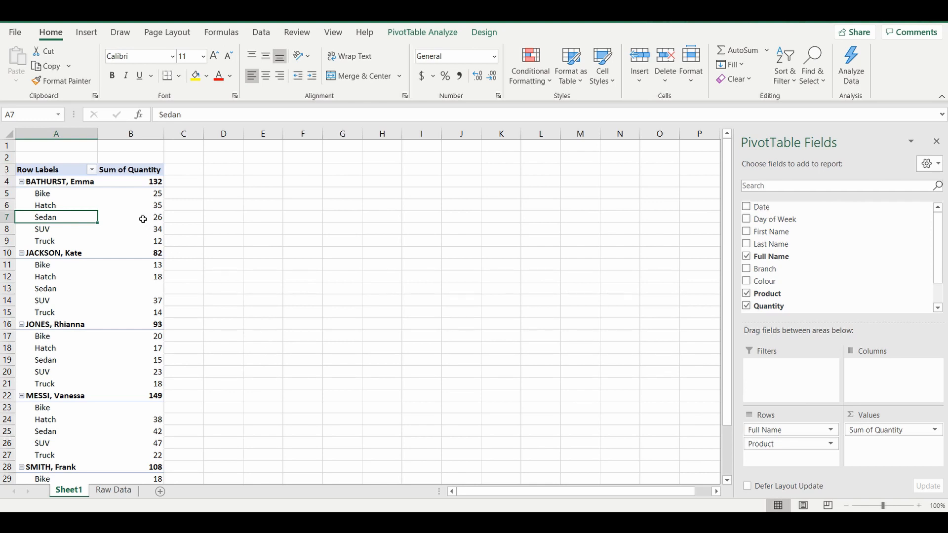
pyautogui.moveTo(143, 217)
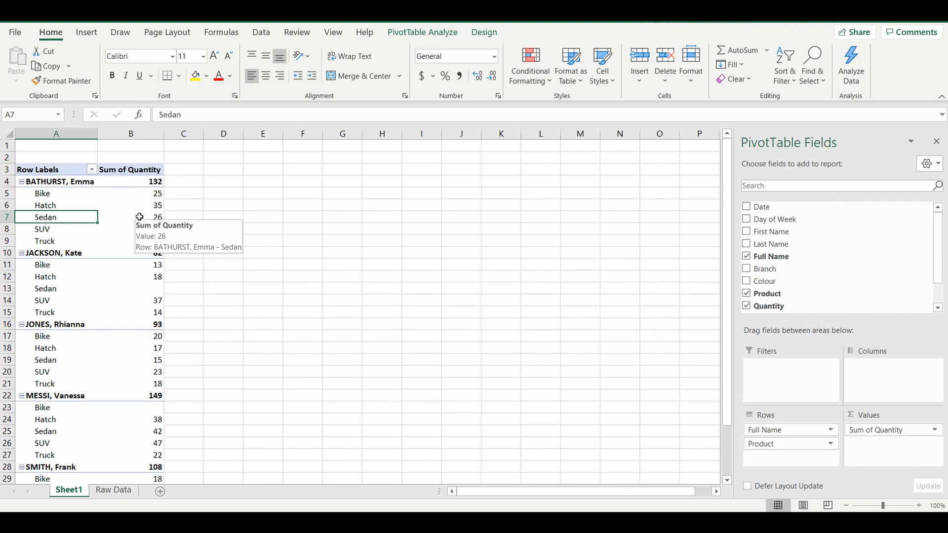
pyautogui.moveTo(118, 217)
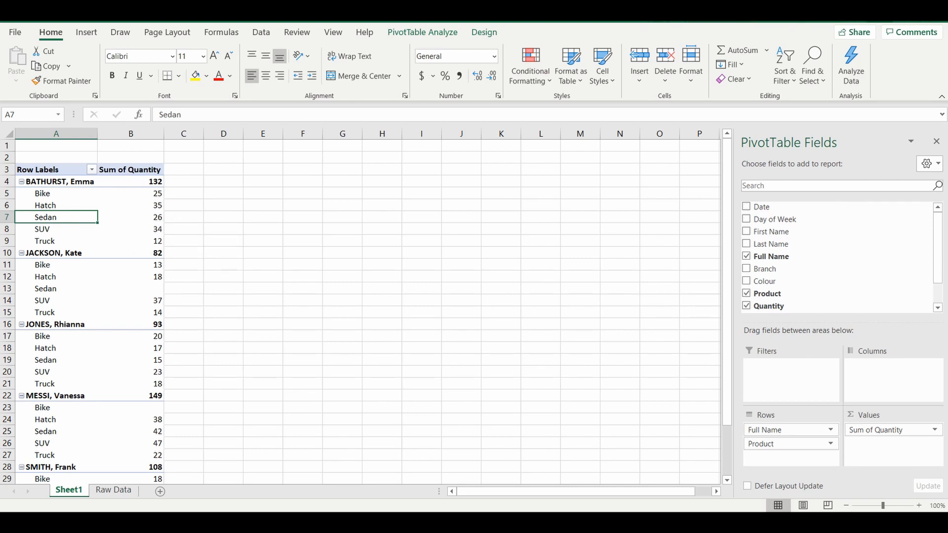
# Open PivotTable Options from a Product item's context menu
pyautogui.click(56, 169)
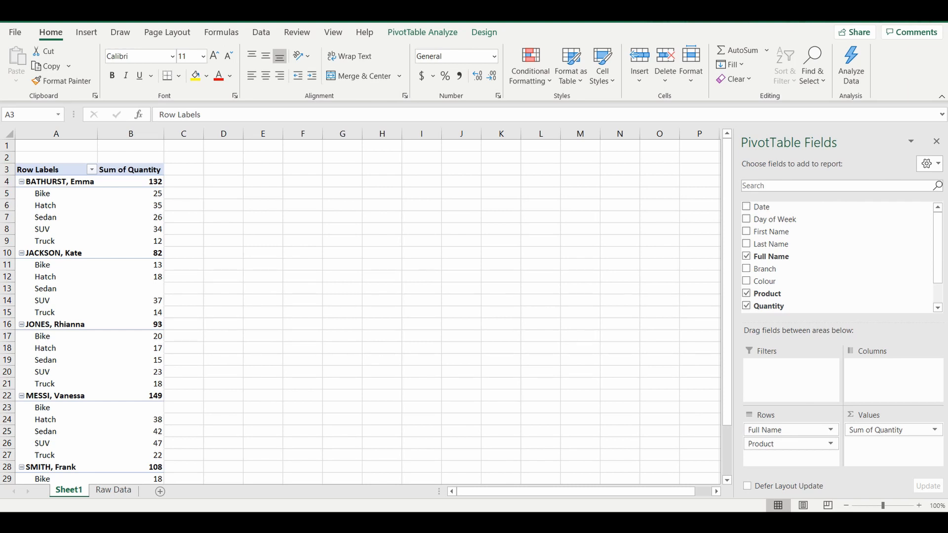
pyautogui.moveTo(153, 287)
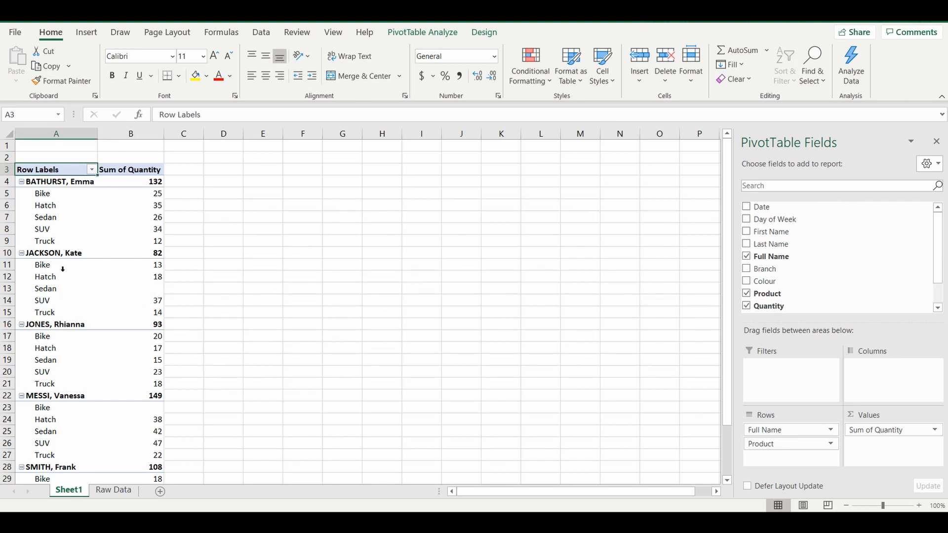
pyautogui.rightClick(45, 276)
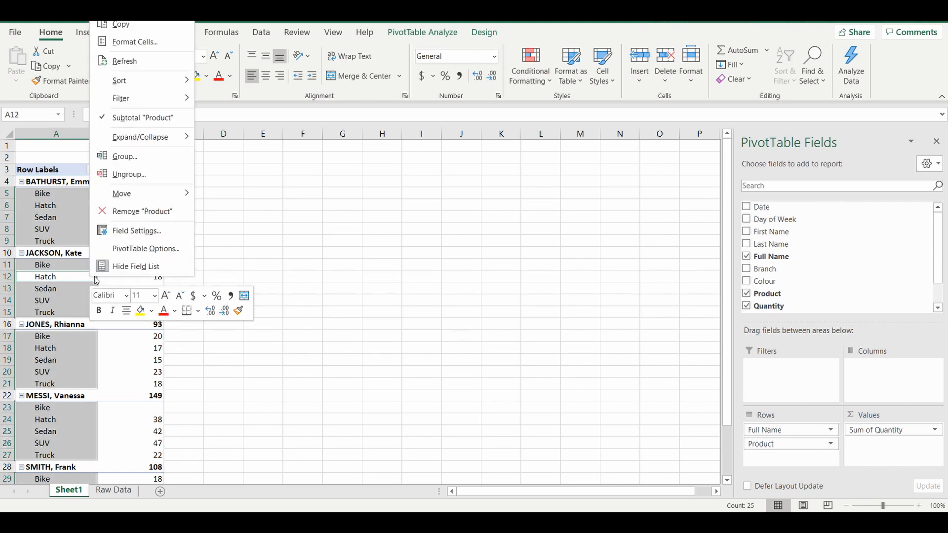
pyautogui.moveTo(145, 248)
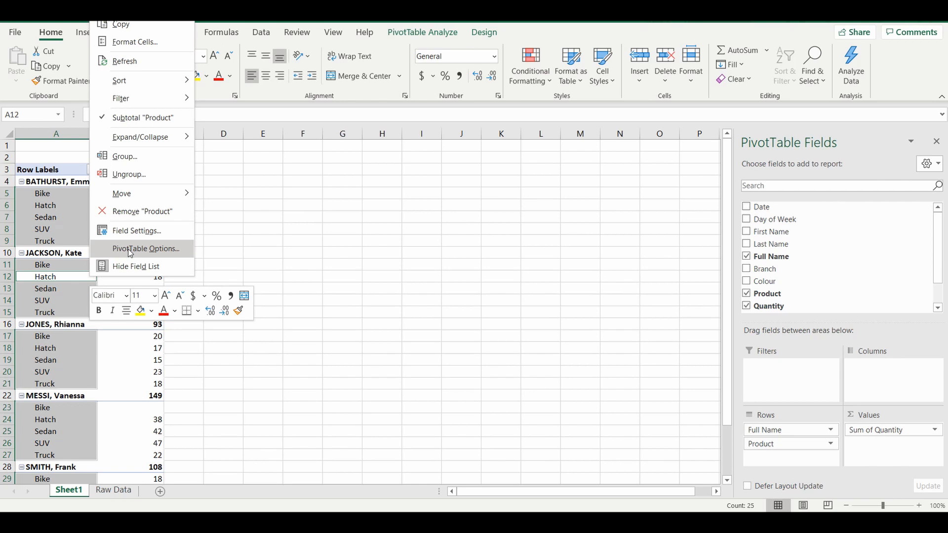
pyautogui.click(145, 248)
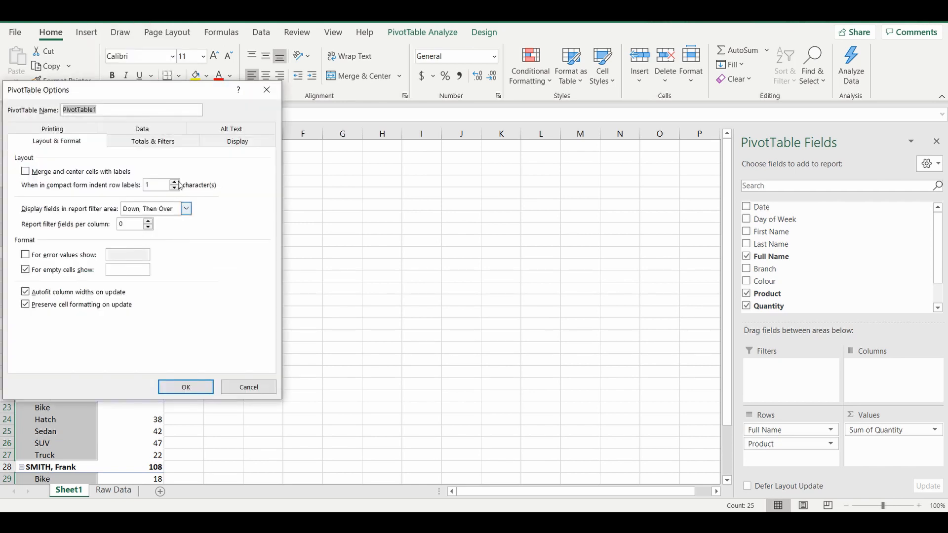
# Review the Data and Display tabs, then set 'For empty cells show' to 0
pyautogui.click(141, 141)
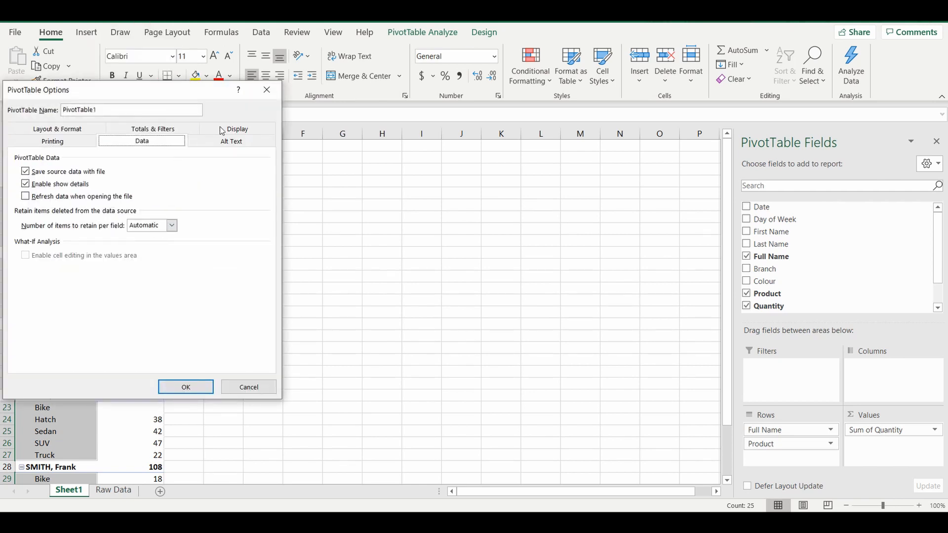
pyautogui.click(237, 129)
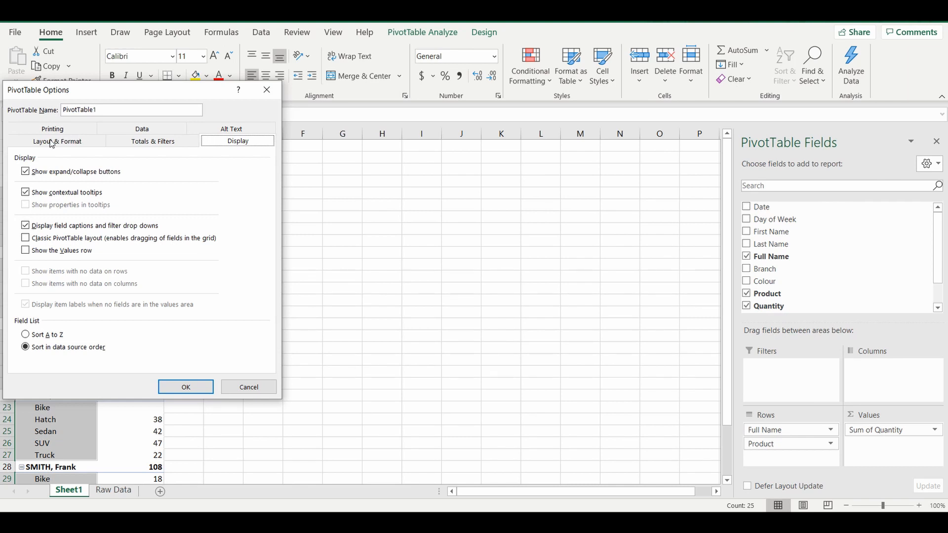
pyautogui.click(56, 141)
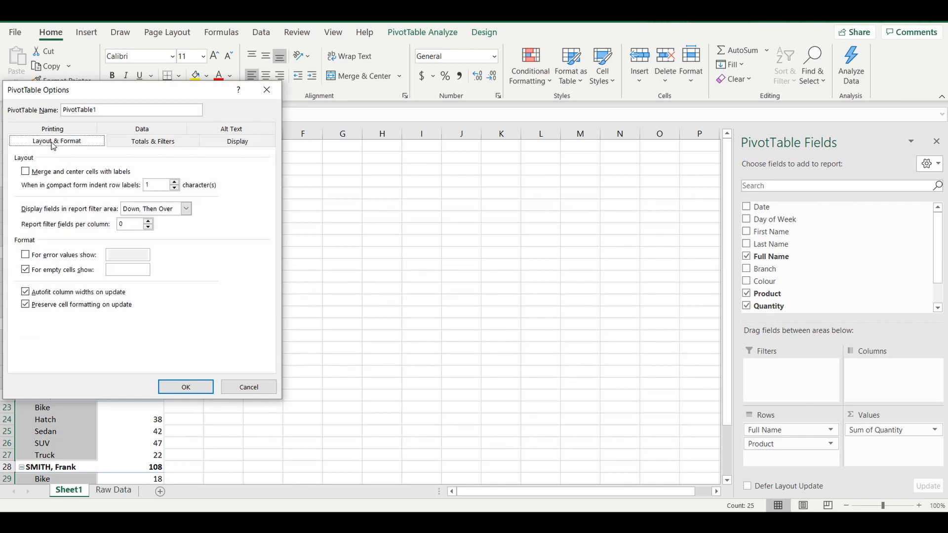
pyautogui.moveTo(35, 245)
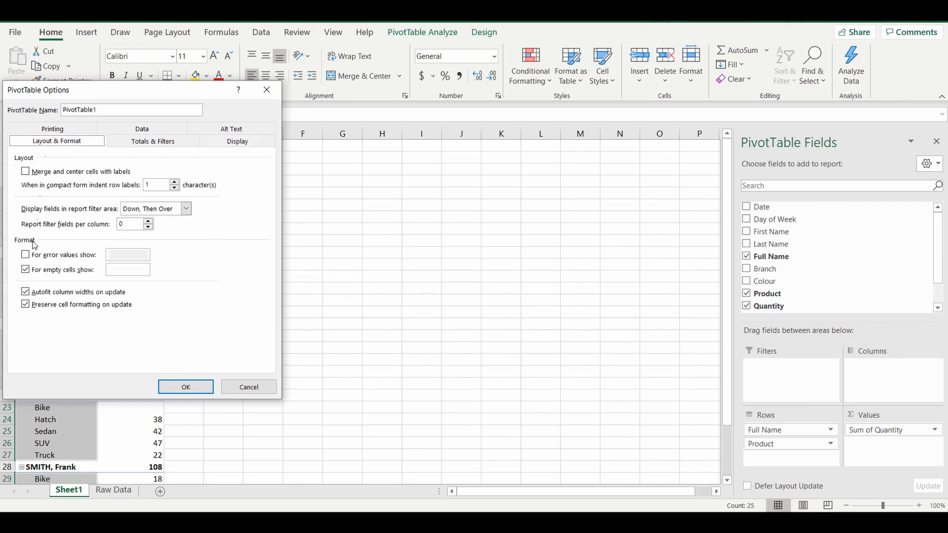
pyautogui.moveTo(51, 279)
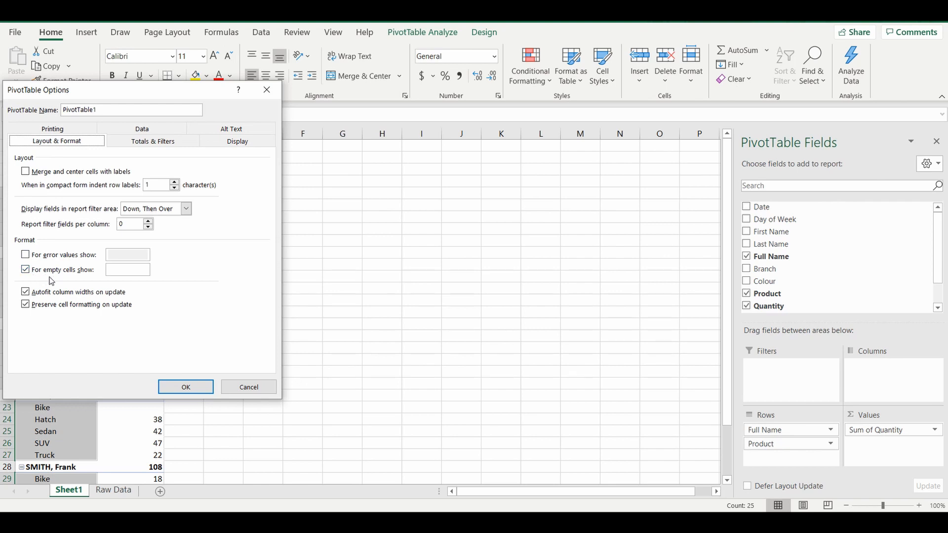
pyautogui.click(25, 269)
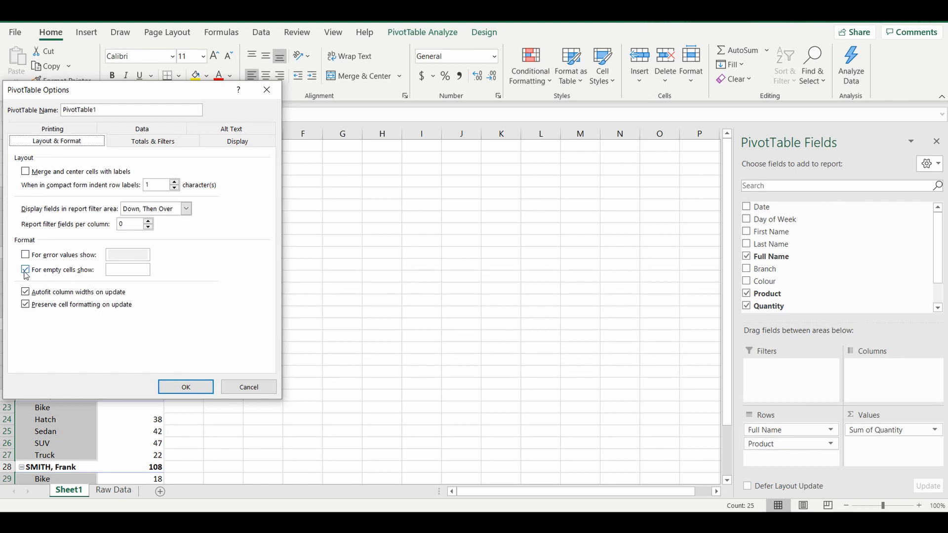
pyautogui.click(126, 269)
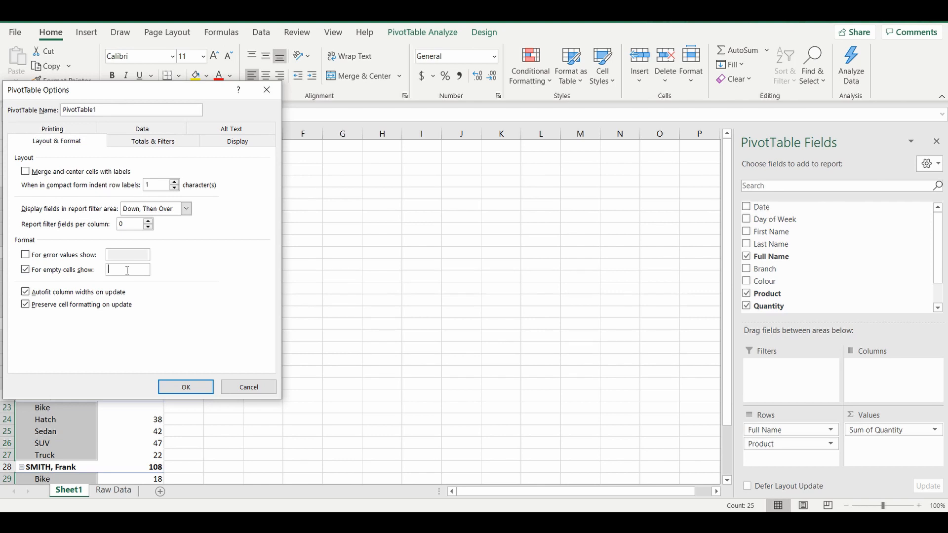
pyautogui.moveTo(127, 269)
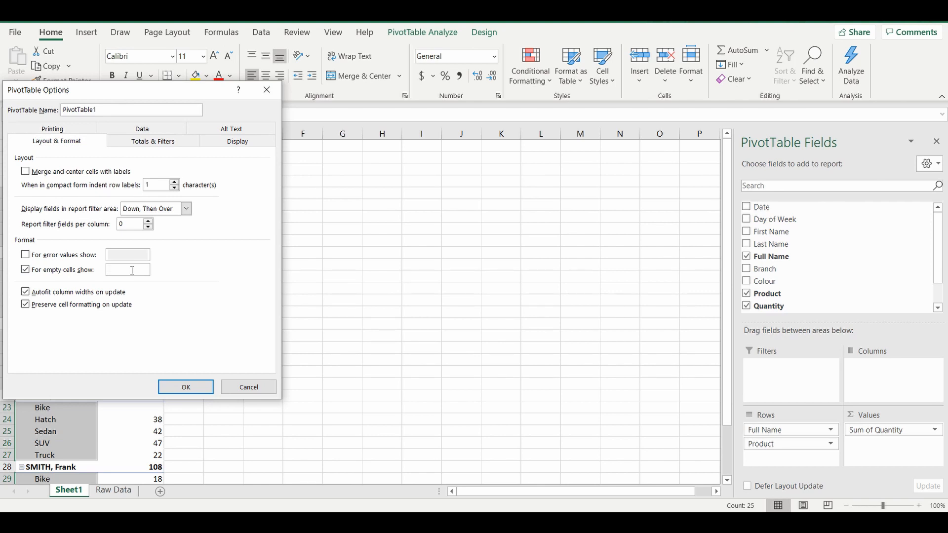
pyautogui.write('shfsa')
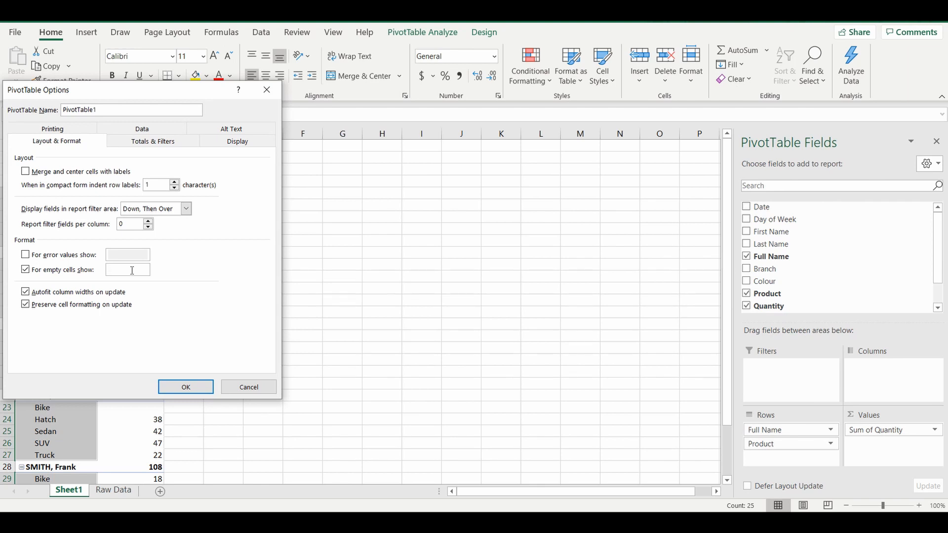
pyautogui.write('0')
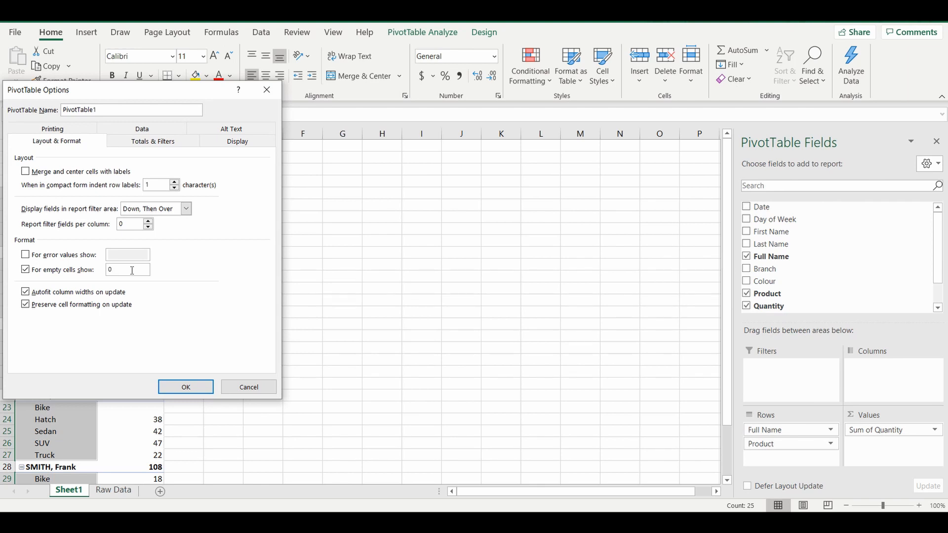
# Confirm PivotTable Options and check that the Sedan quantity cells now show 0
pyautogui.click(186, 387)
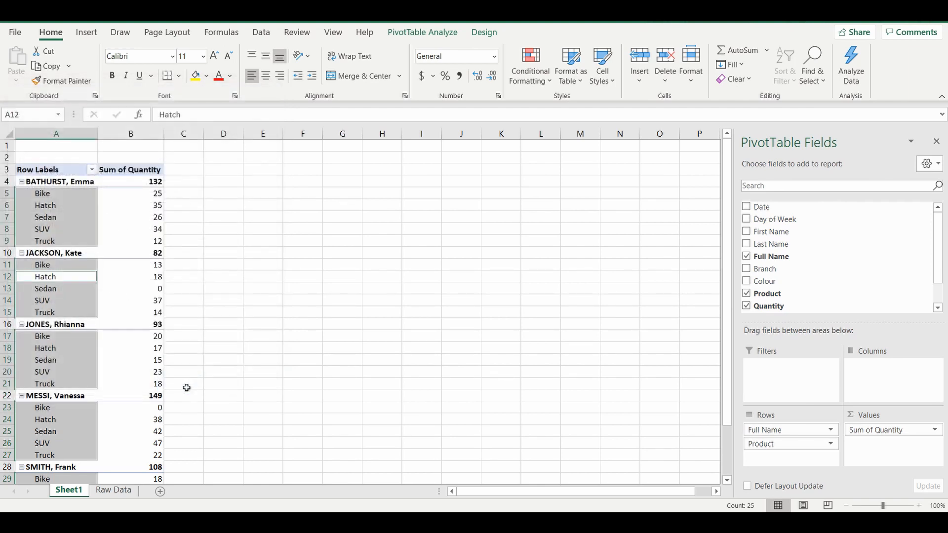
pyautogui.click(131, 300)
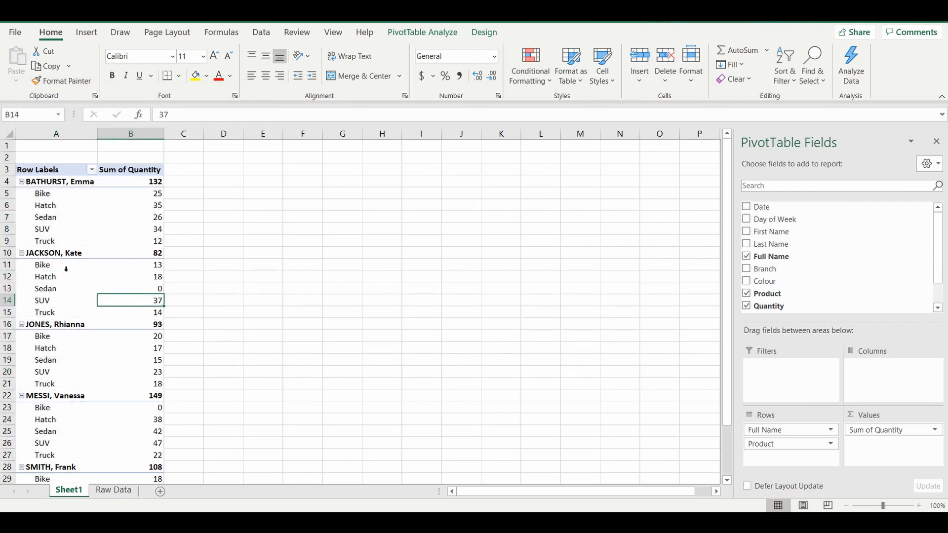
pyautogui.moveTo(45, 289)
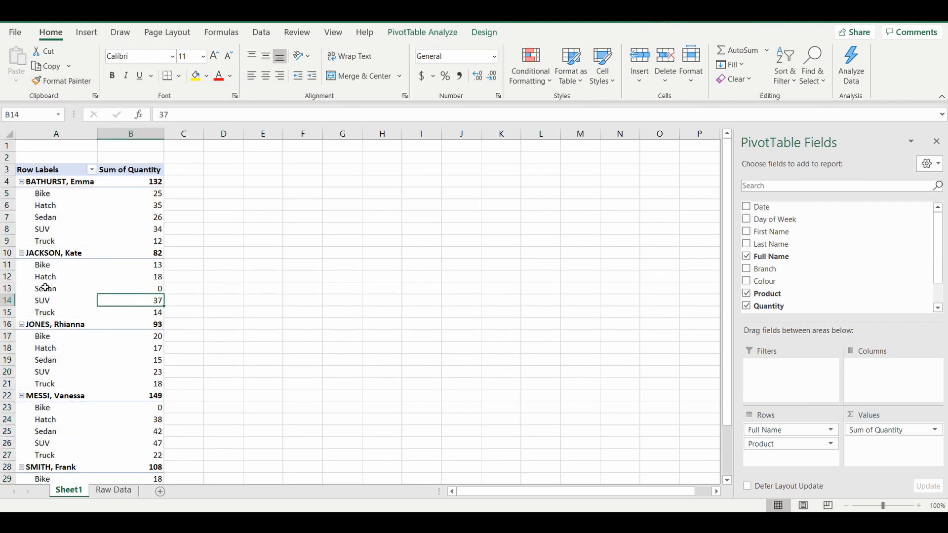
pyautogui.click(45, 289)
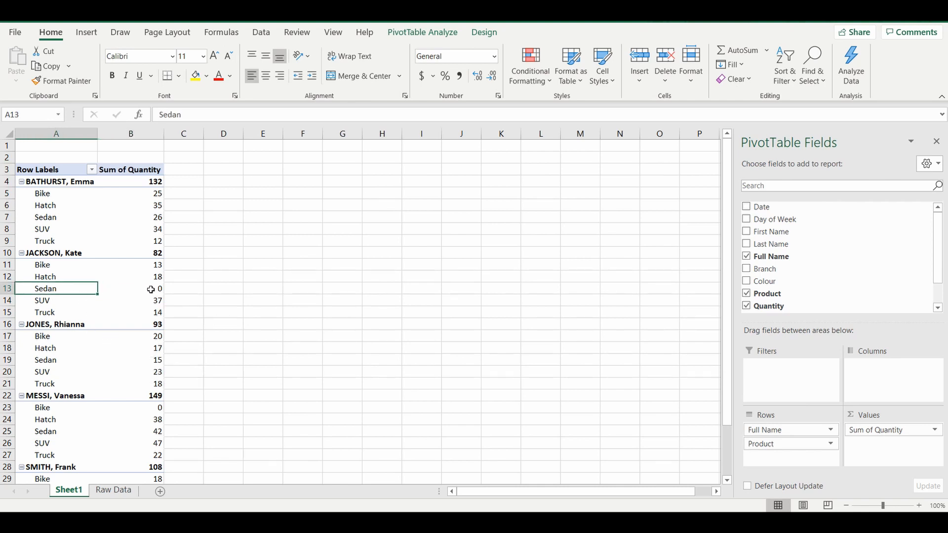
pyautogui.moveTo(154, 408)
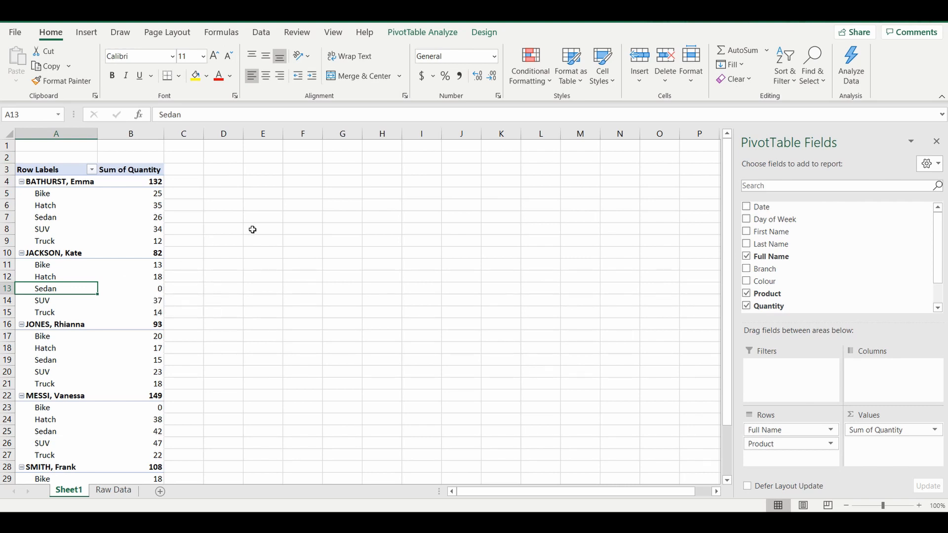
pyautogui.moveTo(134, 214)
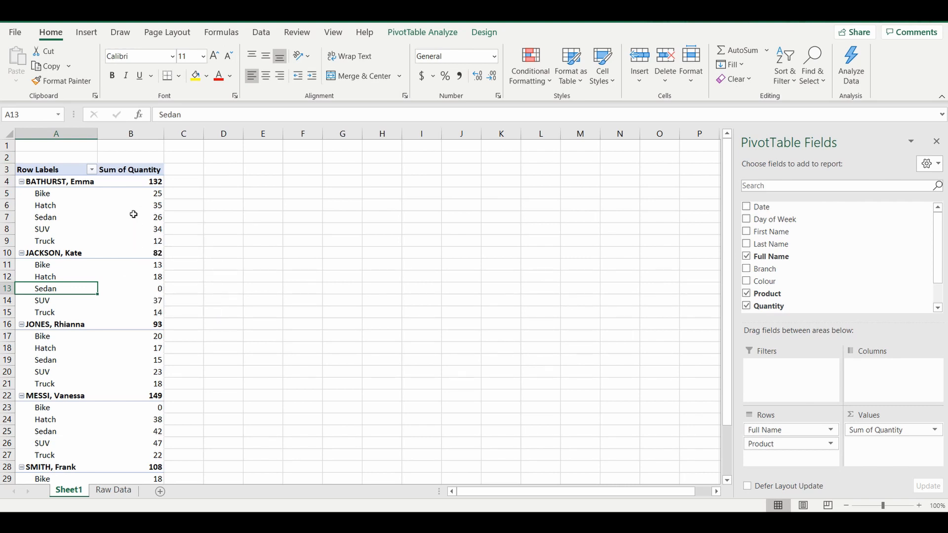
pyautogui.moveTo(130, 205)
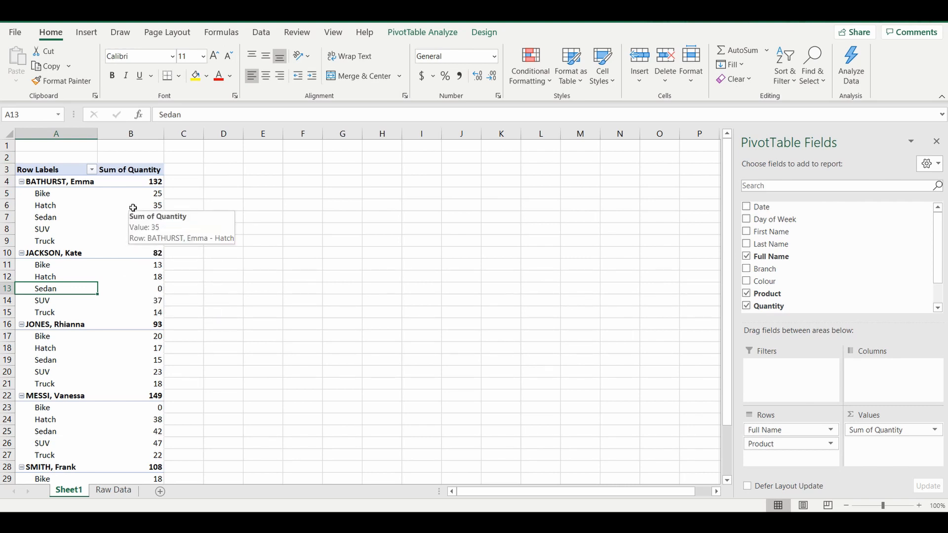